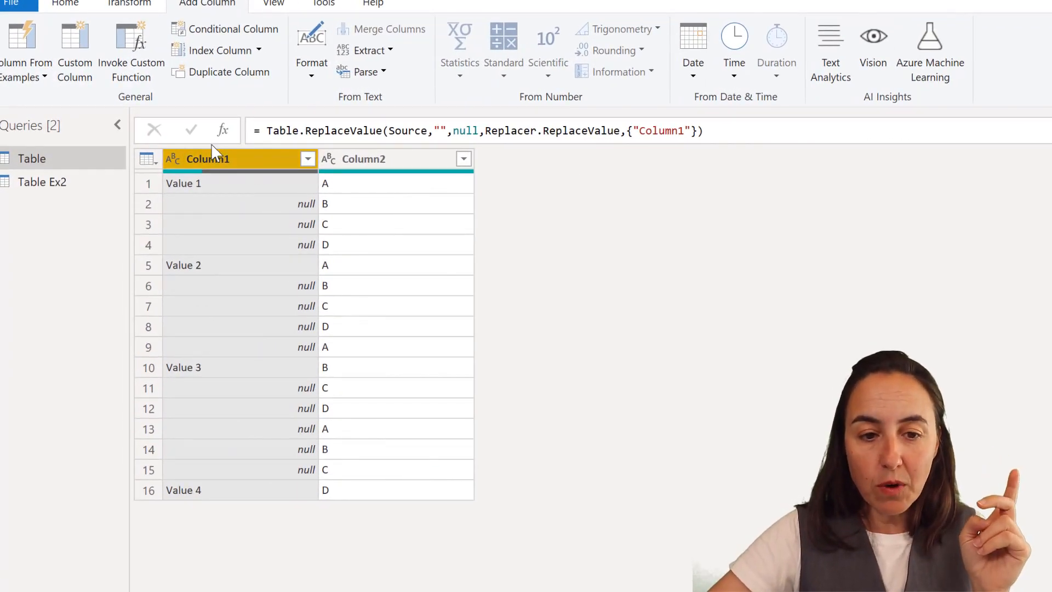
pyautogui.moveTo(342, 256)
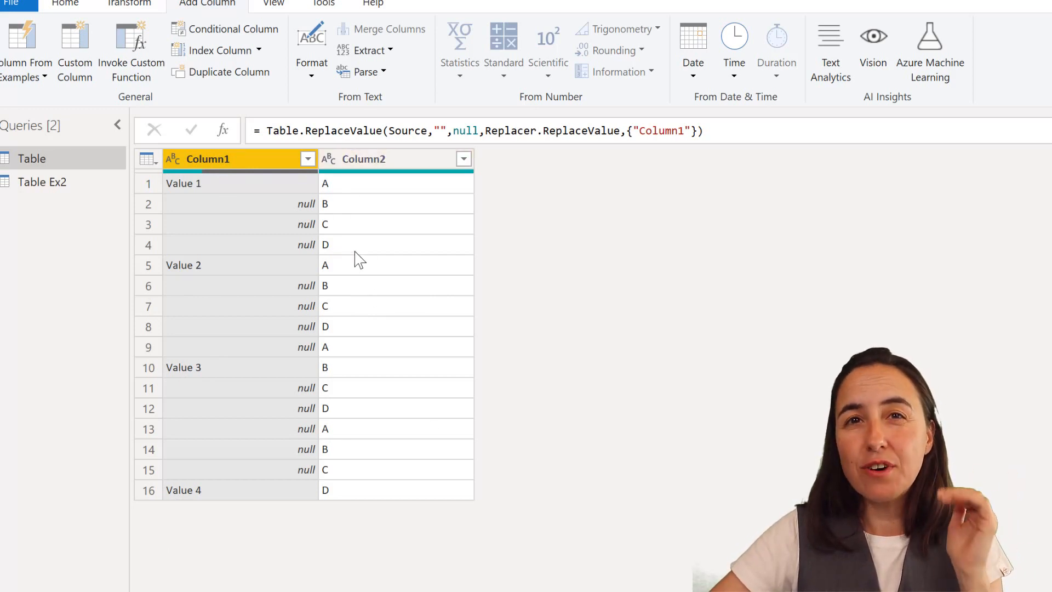
pyautogui.moveTo(210, 190)
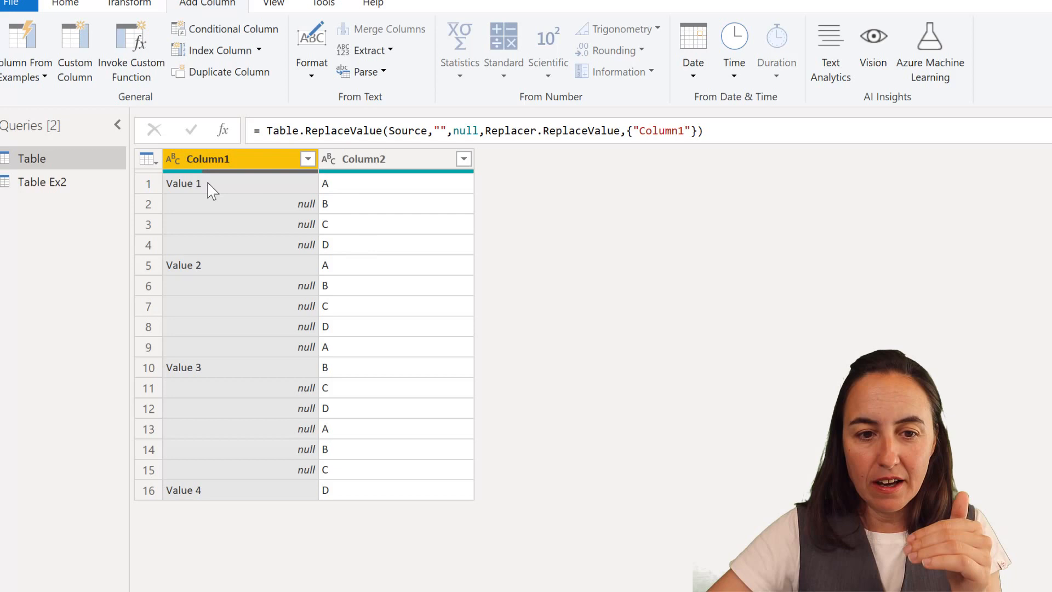
pyautogui.moveTo(204, 379)
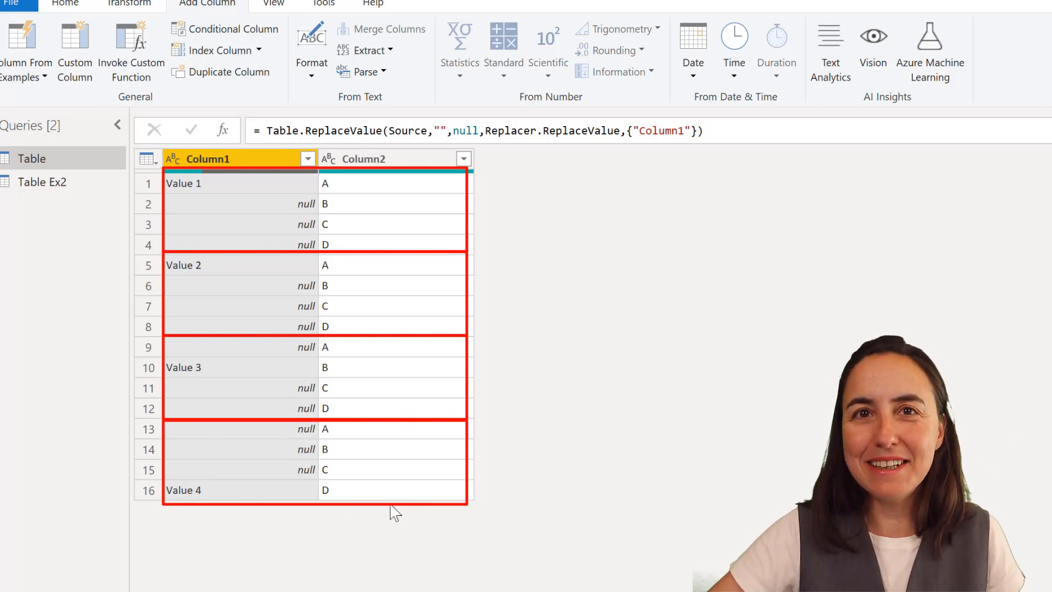
# Fill Column1's empty cells downward.
pyautogui.rightClick(240, 158)
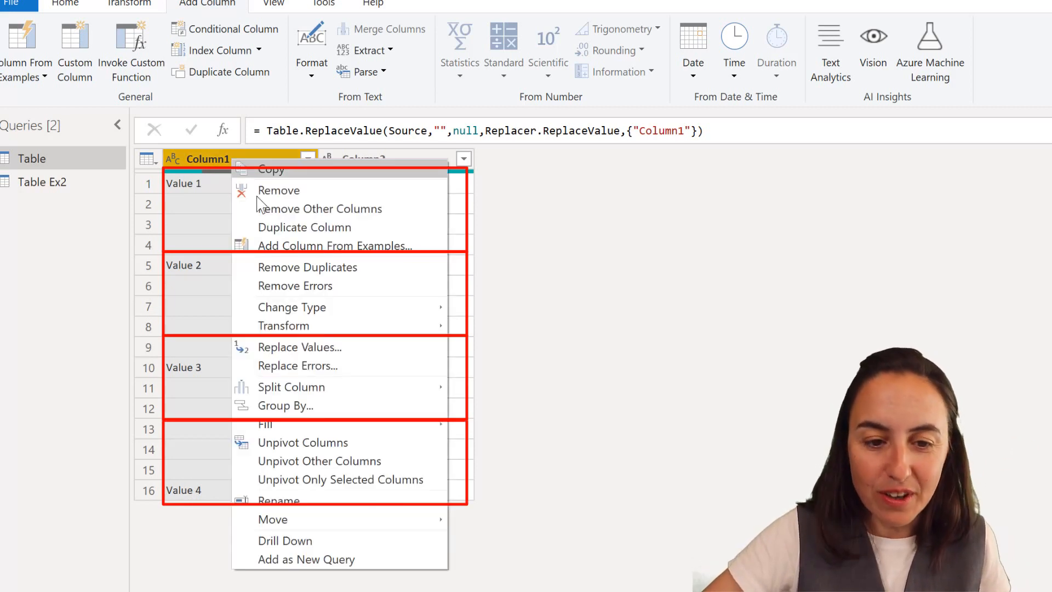
pyautogui.moveTo(282, 424)
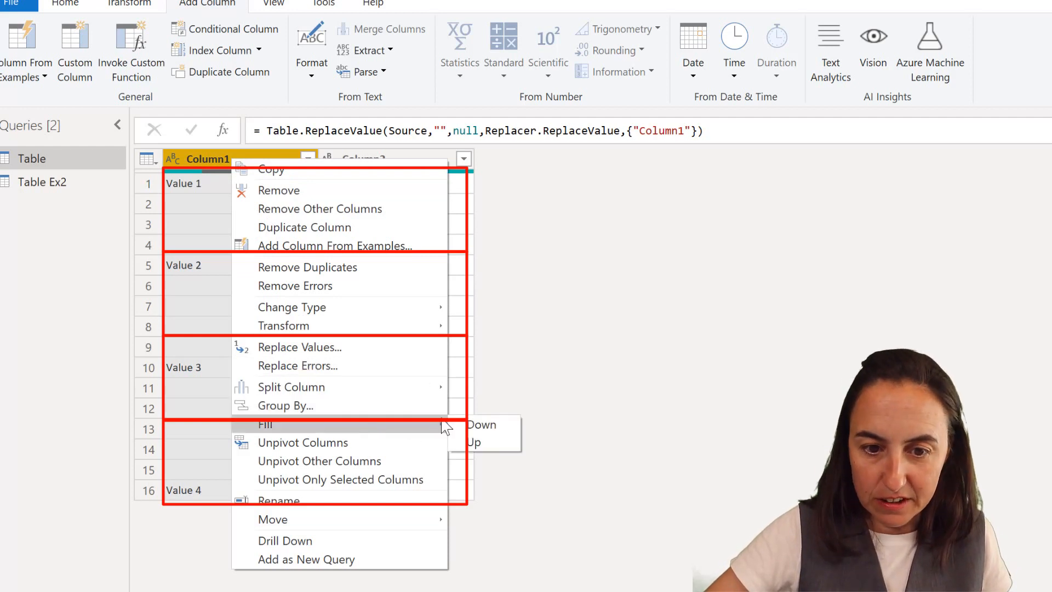
pyautogui.click(481, 424)
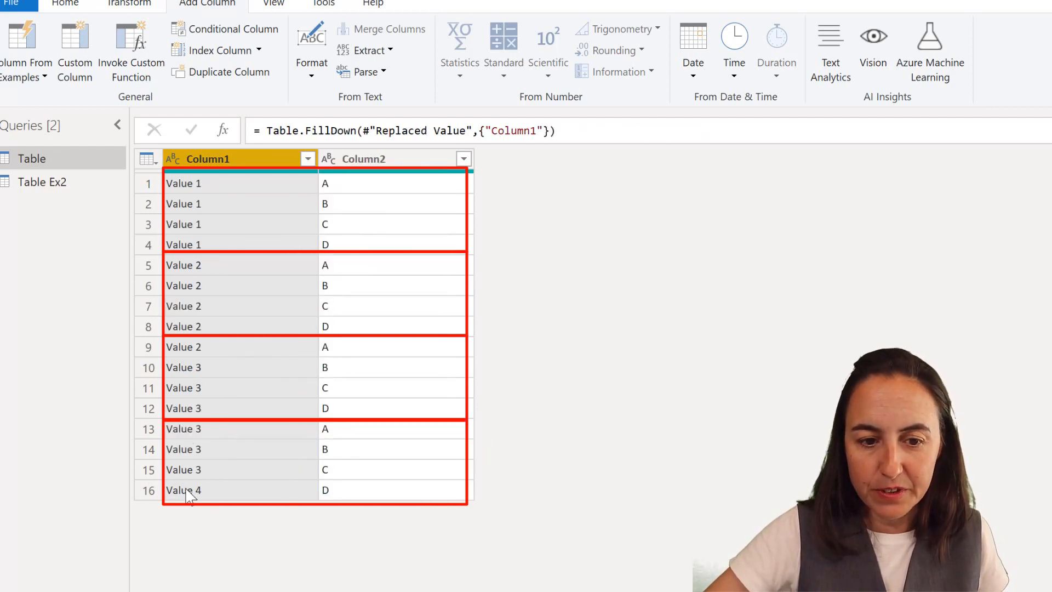
pyautogui.moveTo(342, 436)
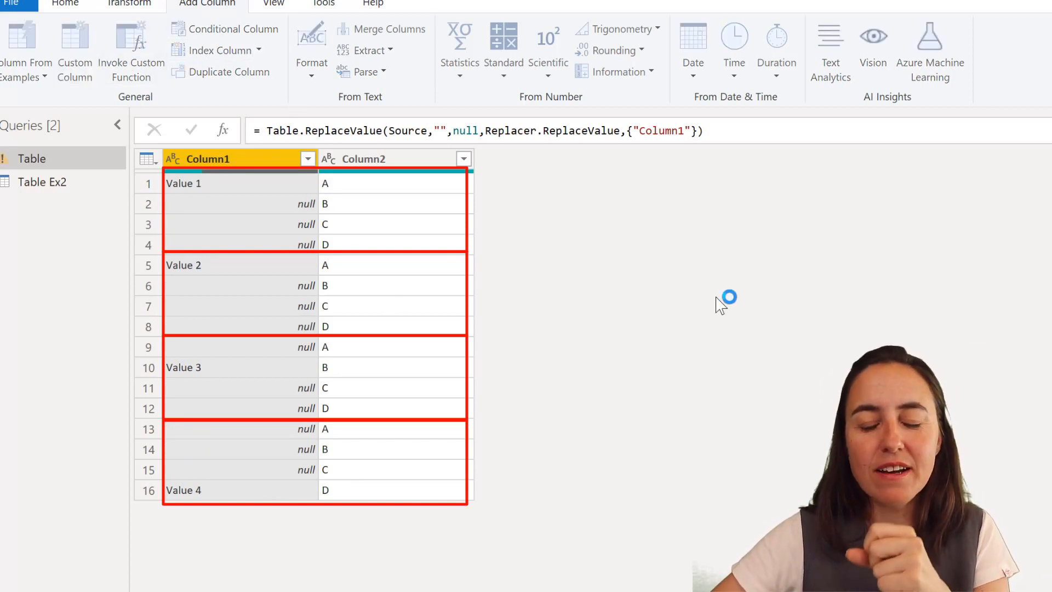
# Add a custom column: if [Column2]="A" and [Column1]=null then 1 else [Column1].
pyautogui.click(75, 51)
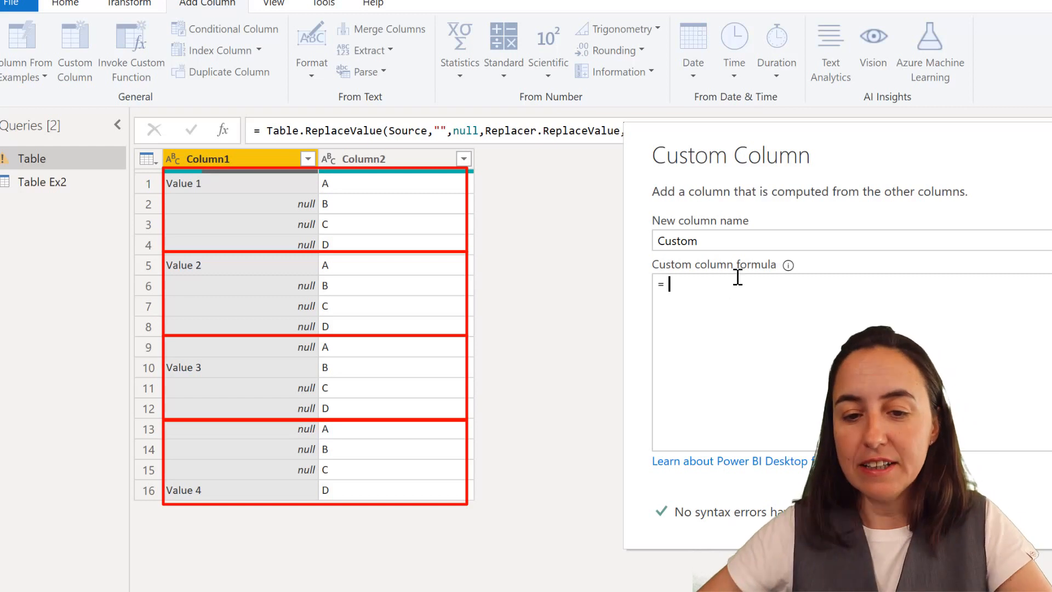
pyautogui.write('if')
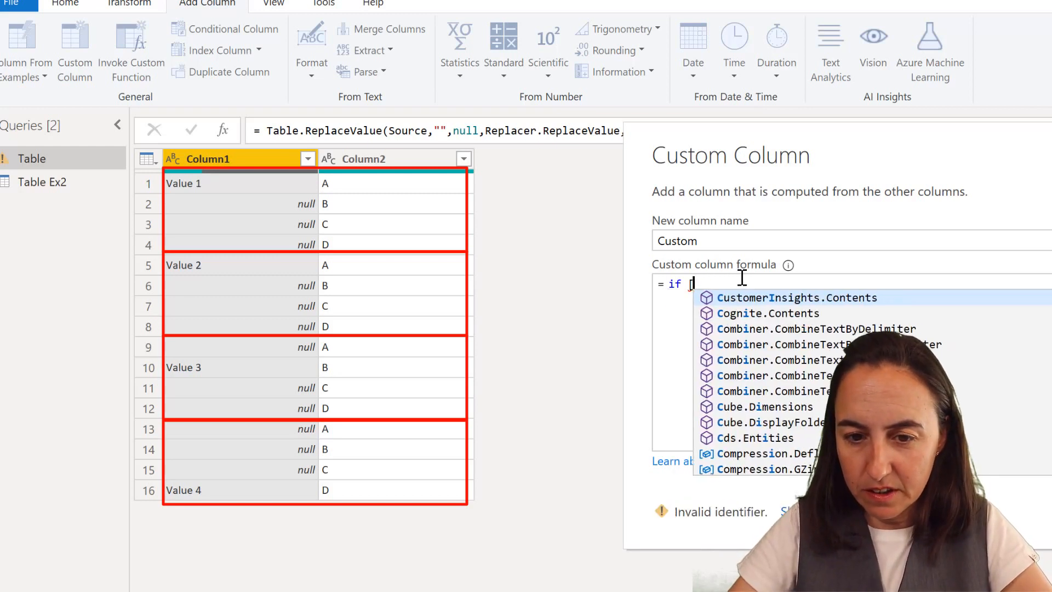
pyautogui.write('[Column2')
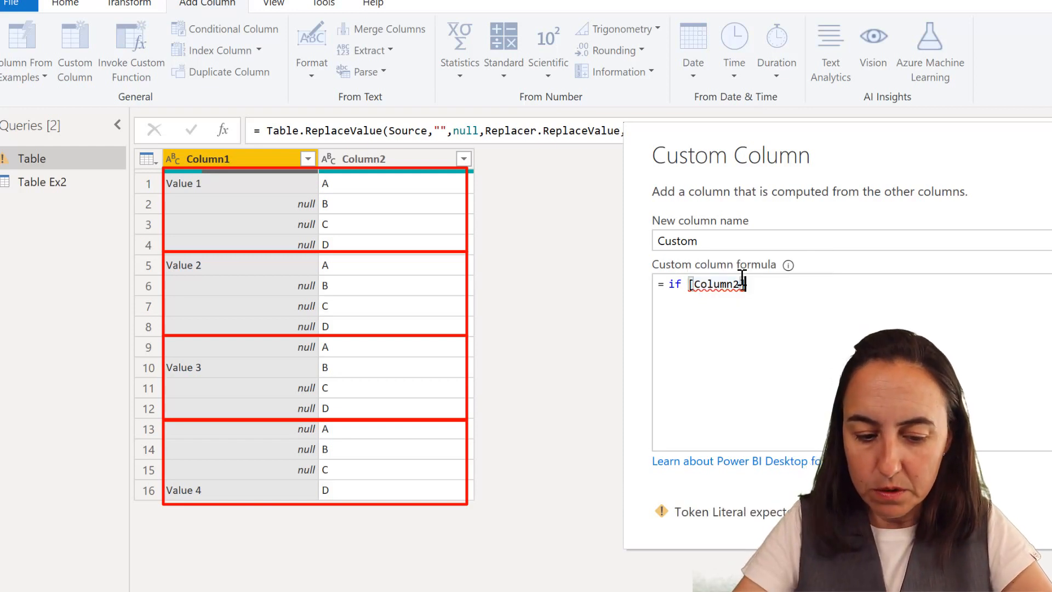
pyautogui.write(']=""')
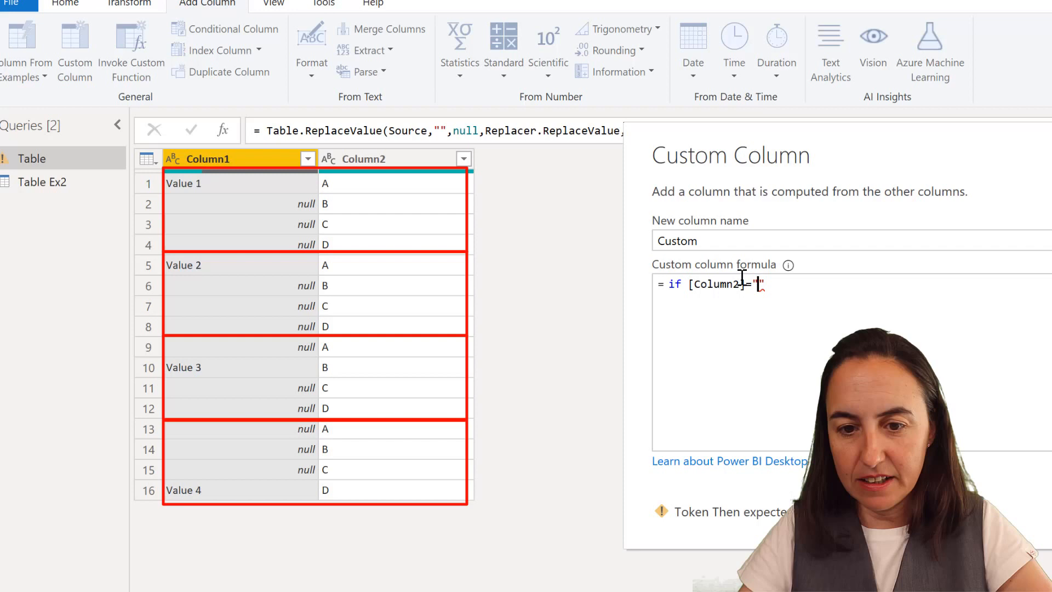
pyautogui.write('A')
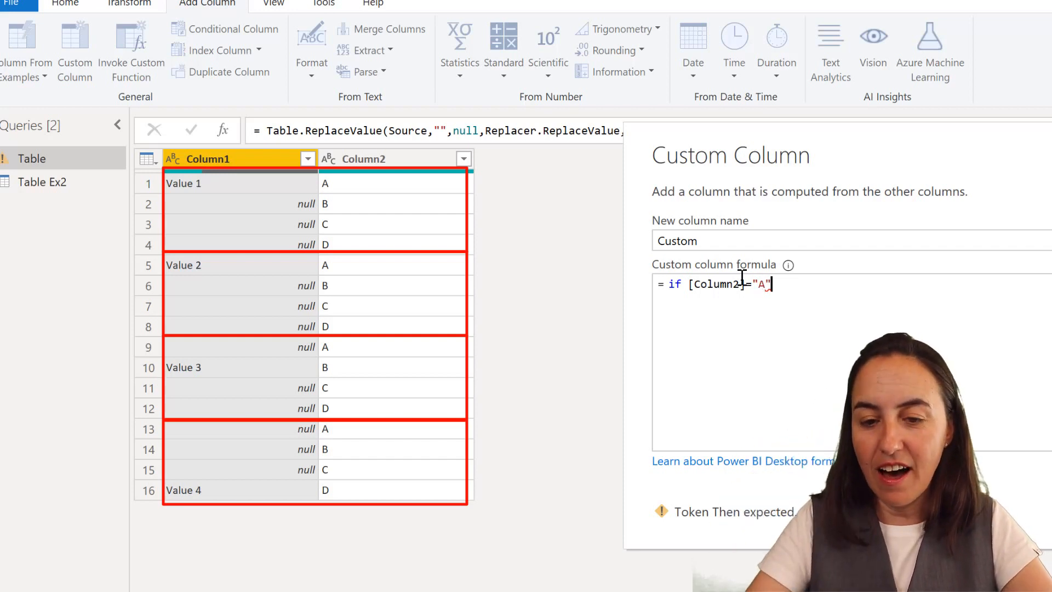
pyautogui.write('and [c')
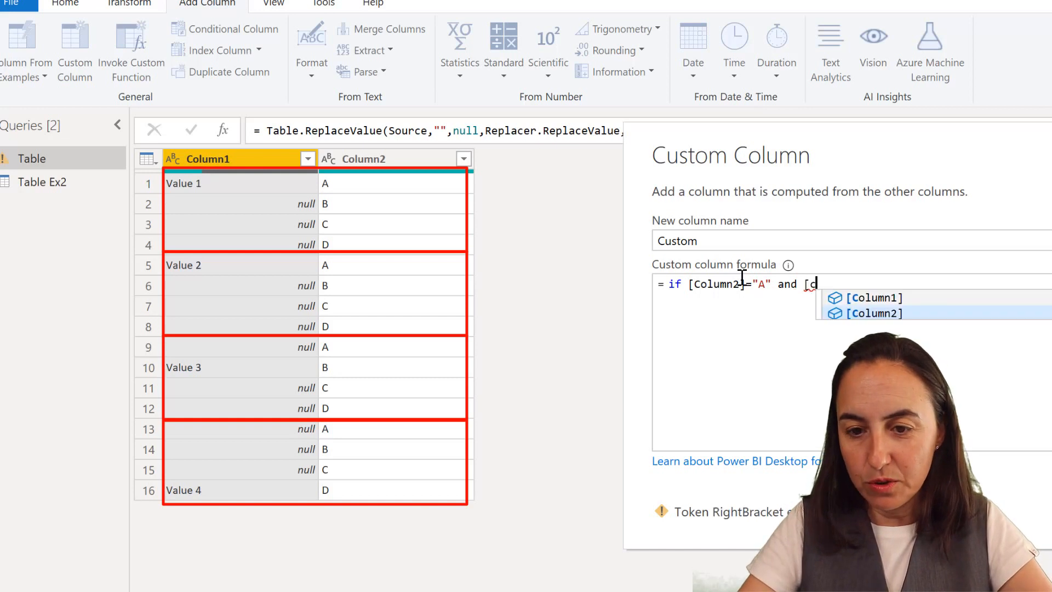
pyautogui.write('olumn1]=bn')
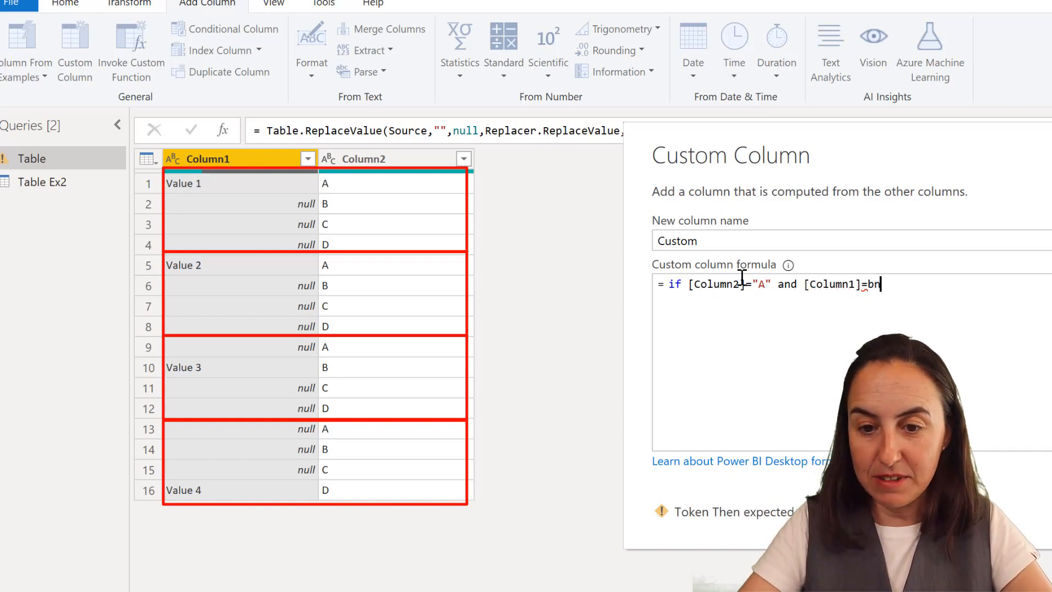
pyautogui.write('ull')
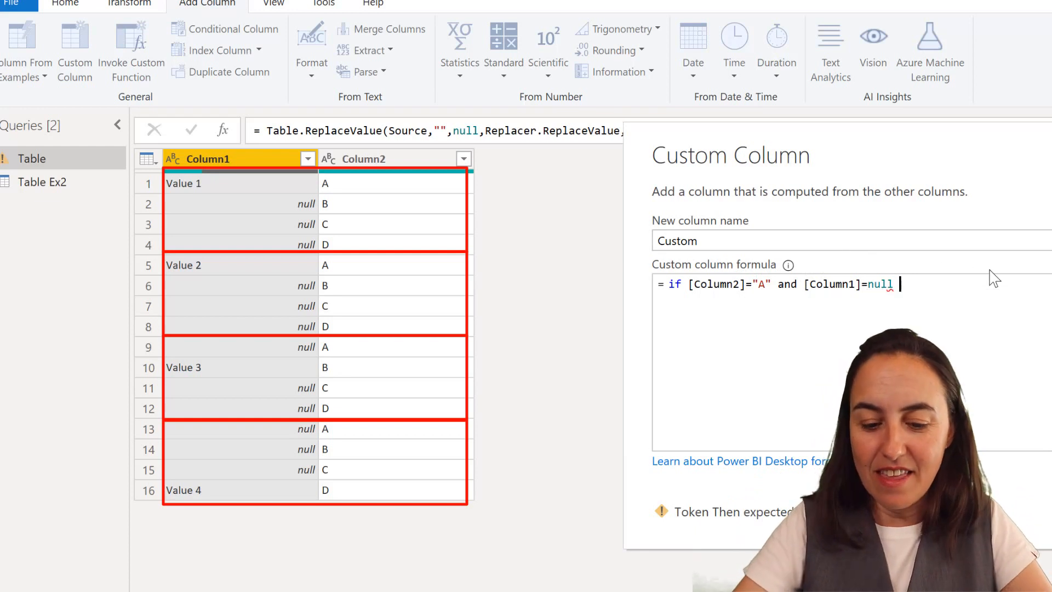
pyautogui.write('then')
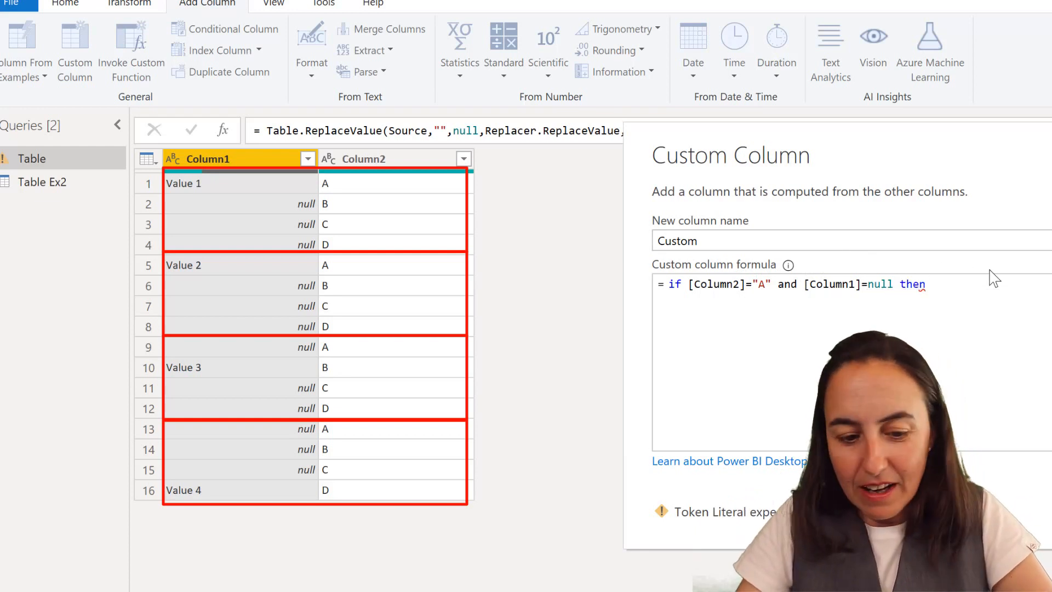
pyautogui.write('1')
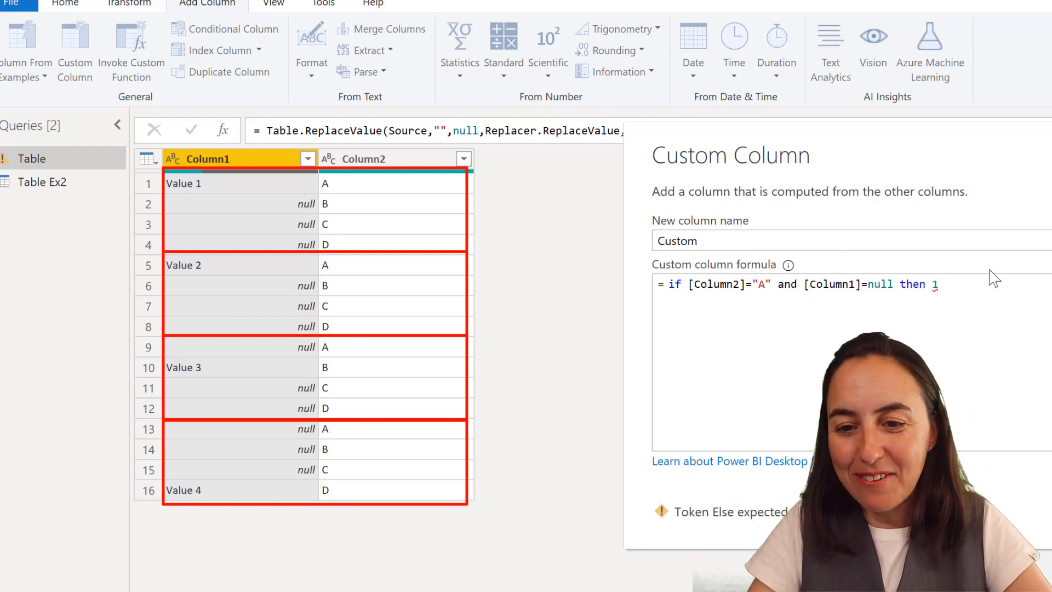
pyautogui.write('else')
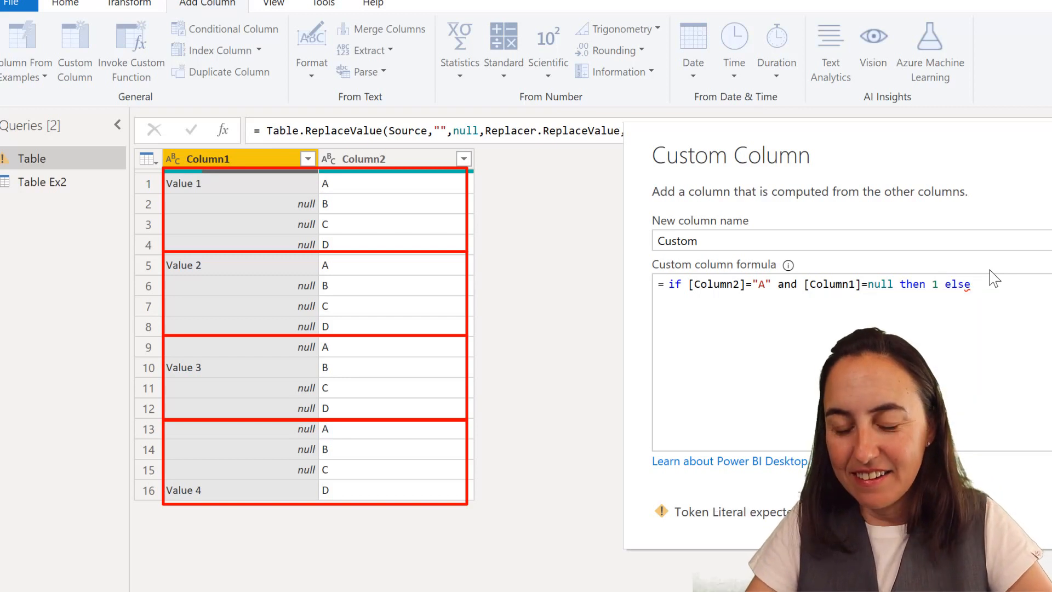
pyautogui.write('[Co')
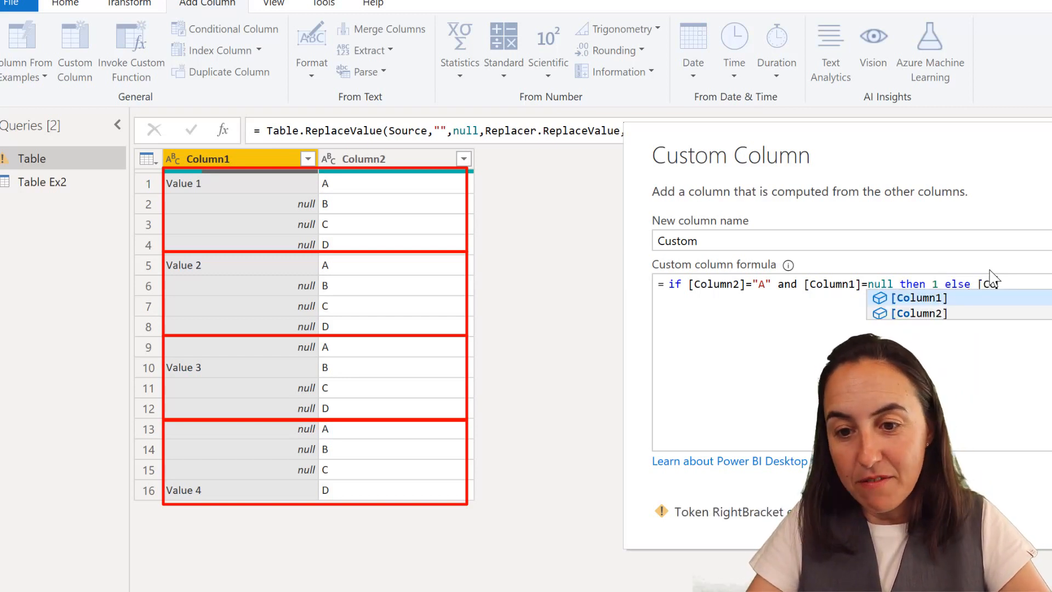
pyautogui.write('[Column1]')
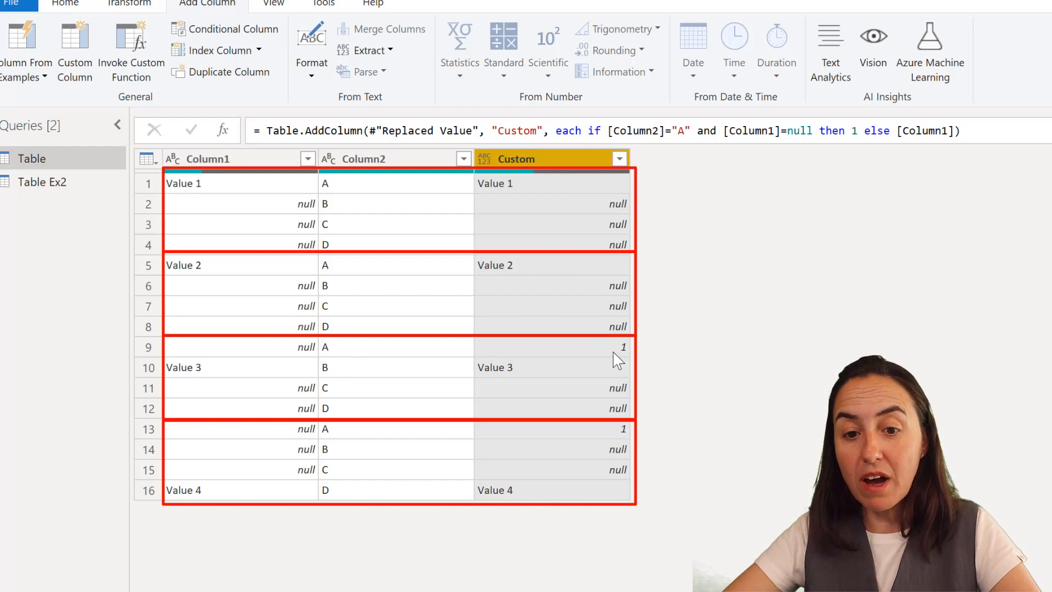
pyautogui.moveTo(328, 494)
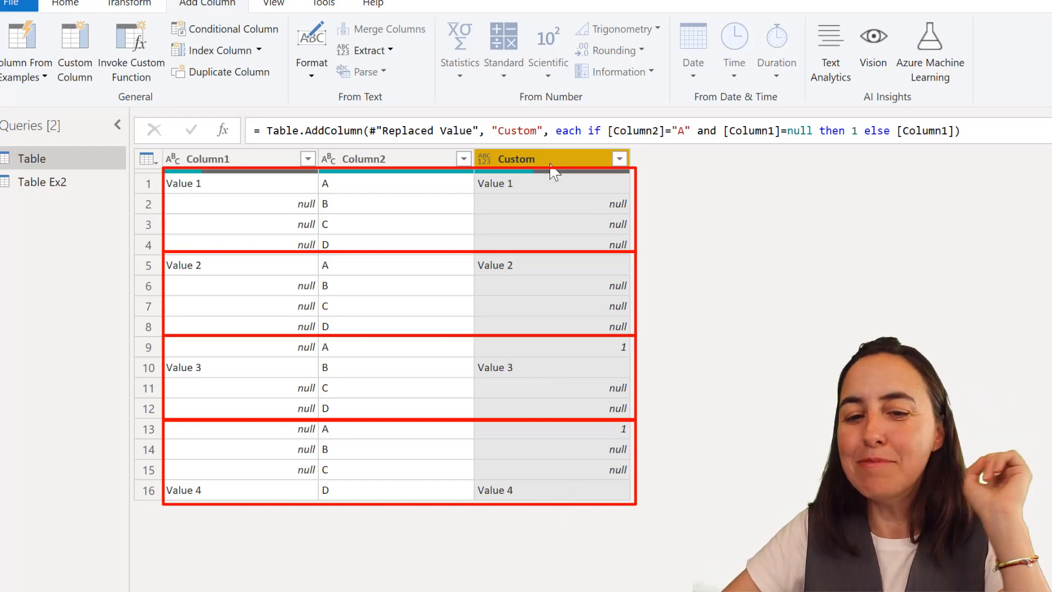
# Fill the Custom column's values downward into the null rows.
pyautogui.rightClick(547, 158)
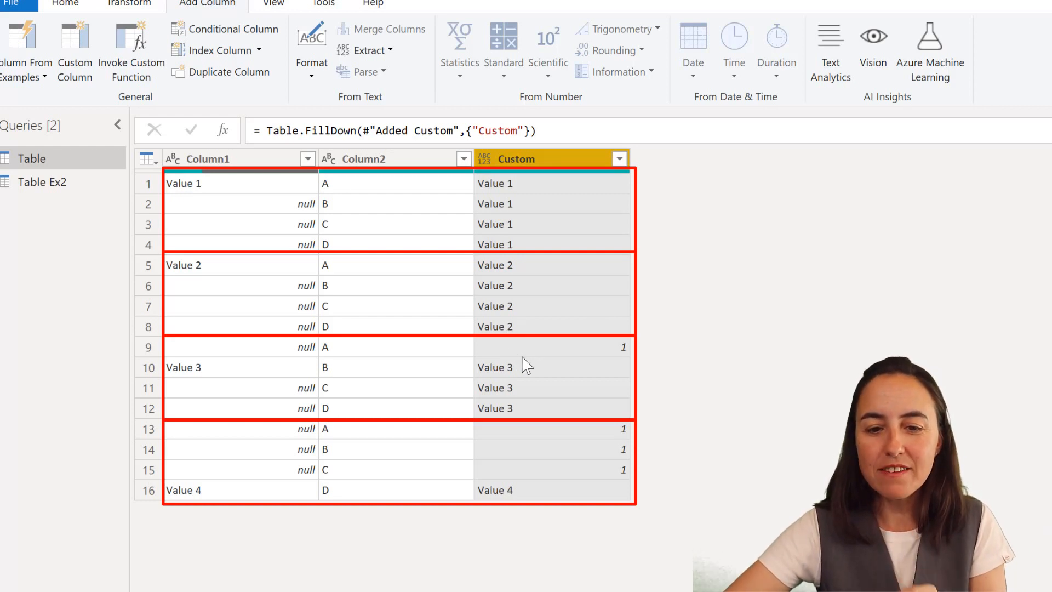
pyautogui.moveTo(506, 418)
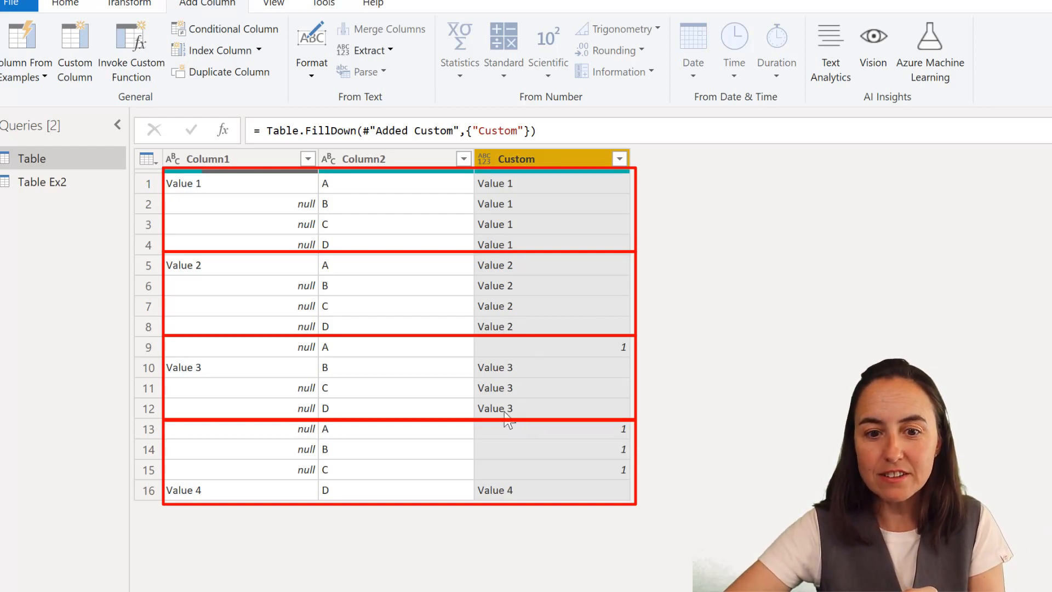
pyautogui.moveTo(587, 349)
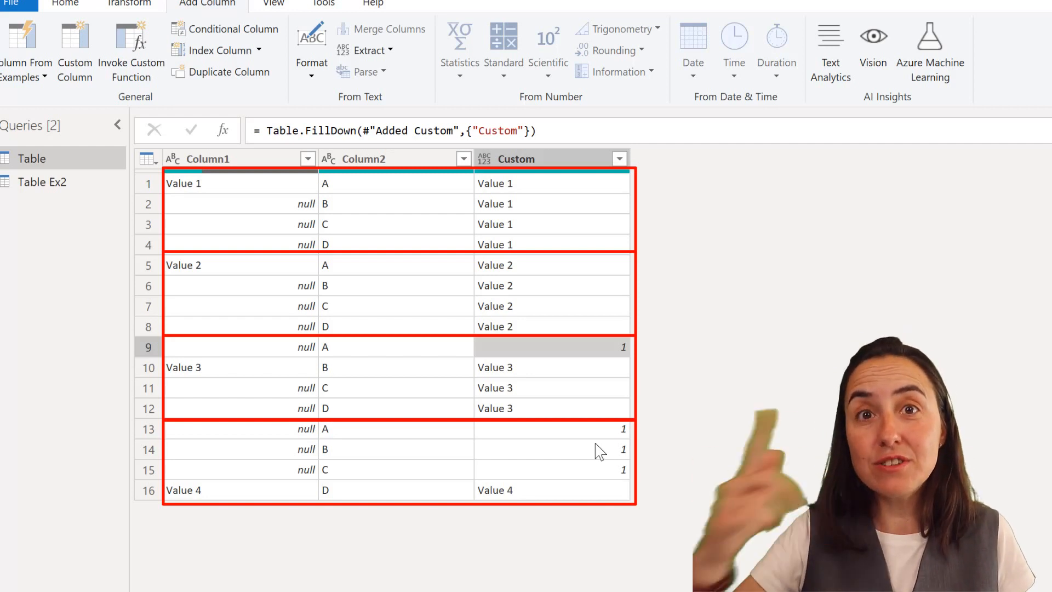
pyautogui.rightClick(570, 347)
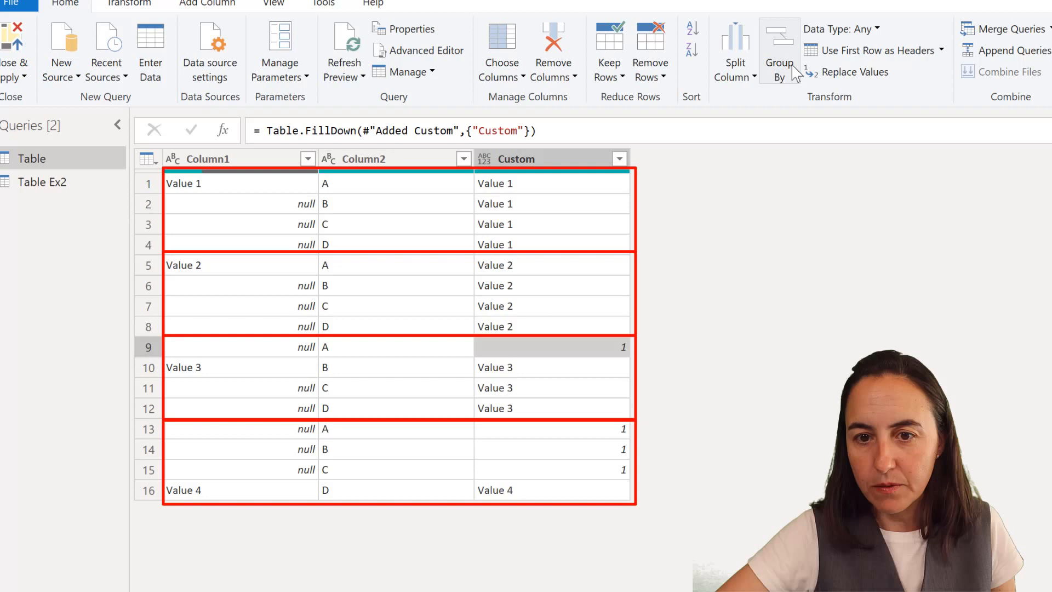
# Replace the stray 1s in Custom with null and fill Custom upward across each block.
pyautogui.click(854, 73)
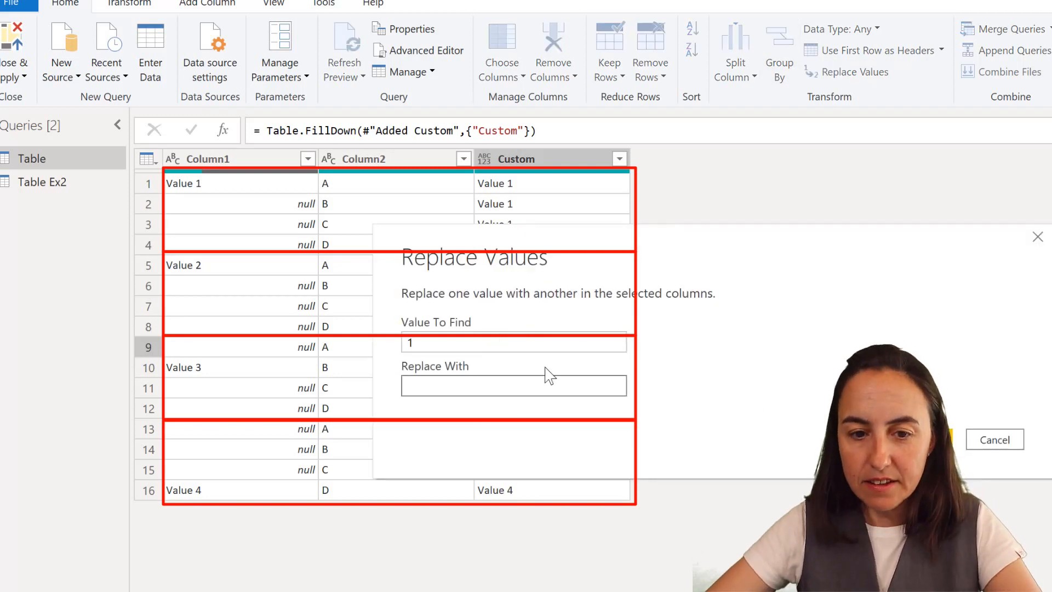
pyautogui.write('null')
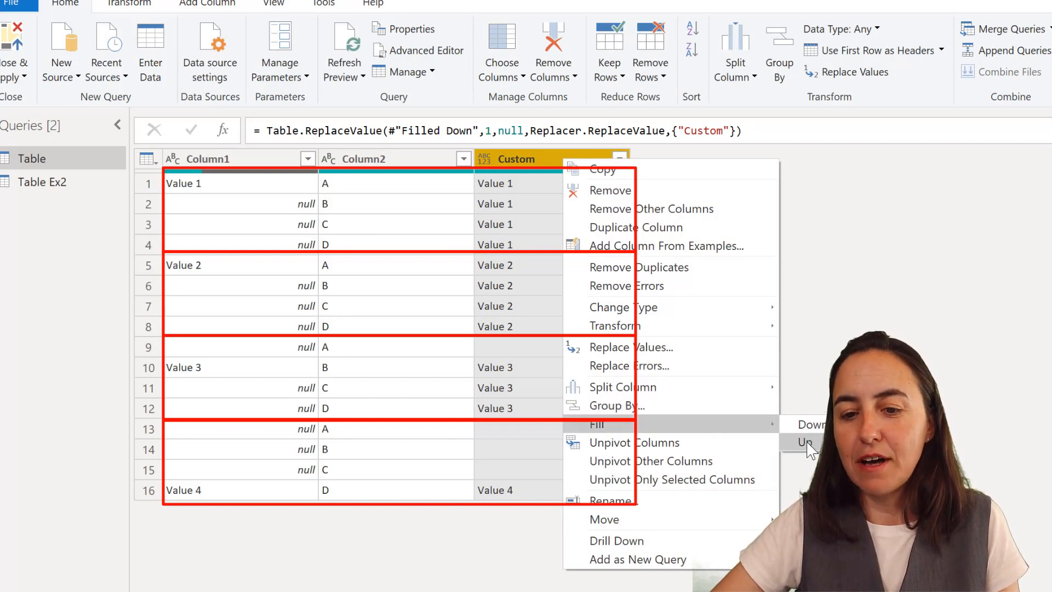
pyautogui.click(806, 443)
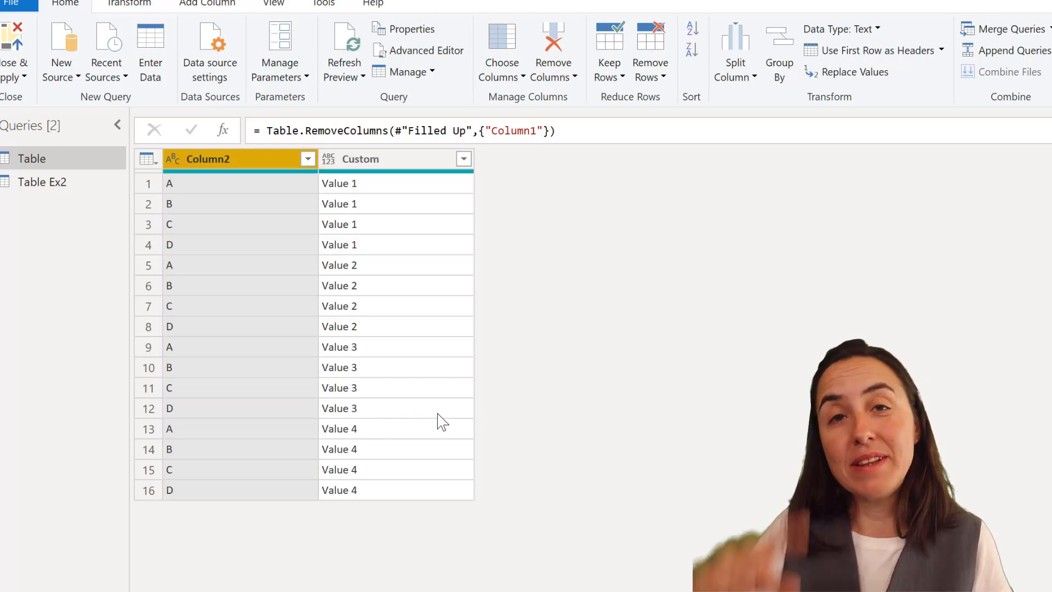
pyautogui.click(41, 182)
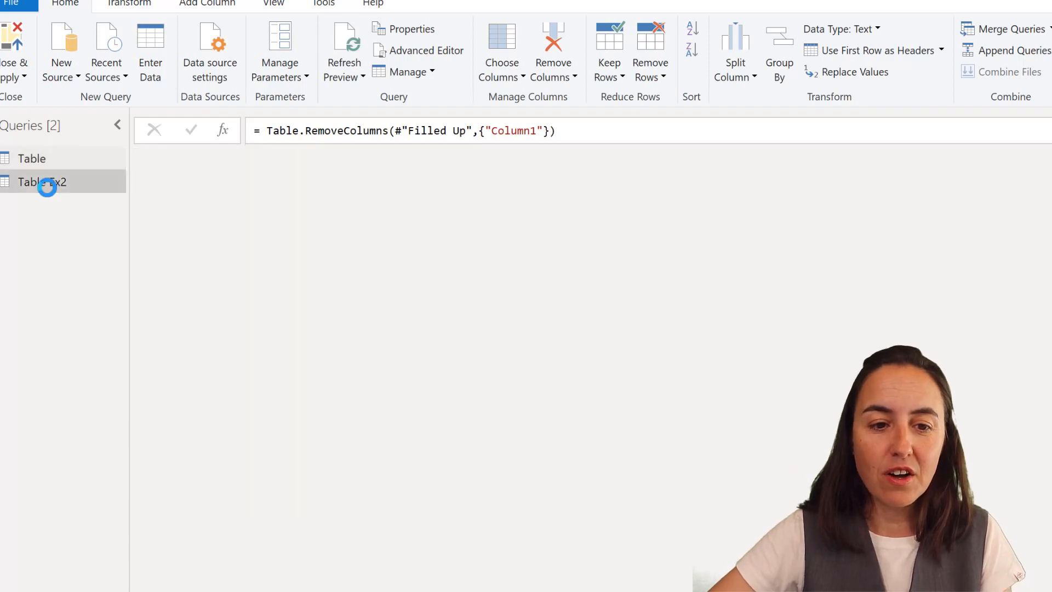
# Switch to the Table Ex2 query showing the scattered values.
pyautogui.click(41, 182)
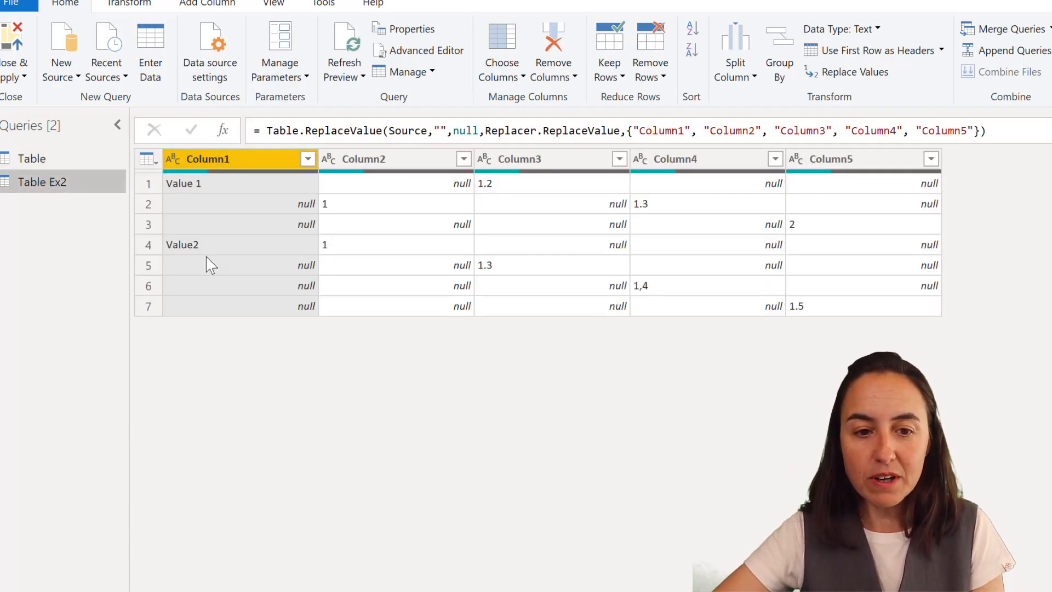
pyautogui.moveTo(449, 253)
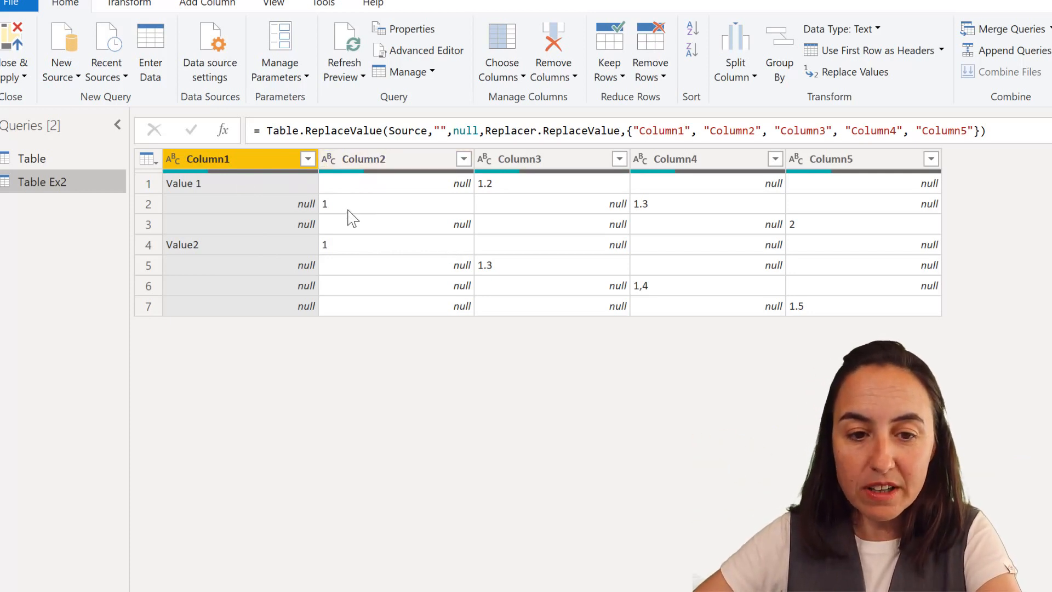
pyautogui.moveTo(643, 180)
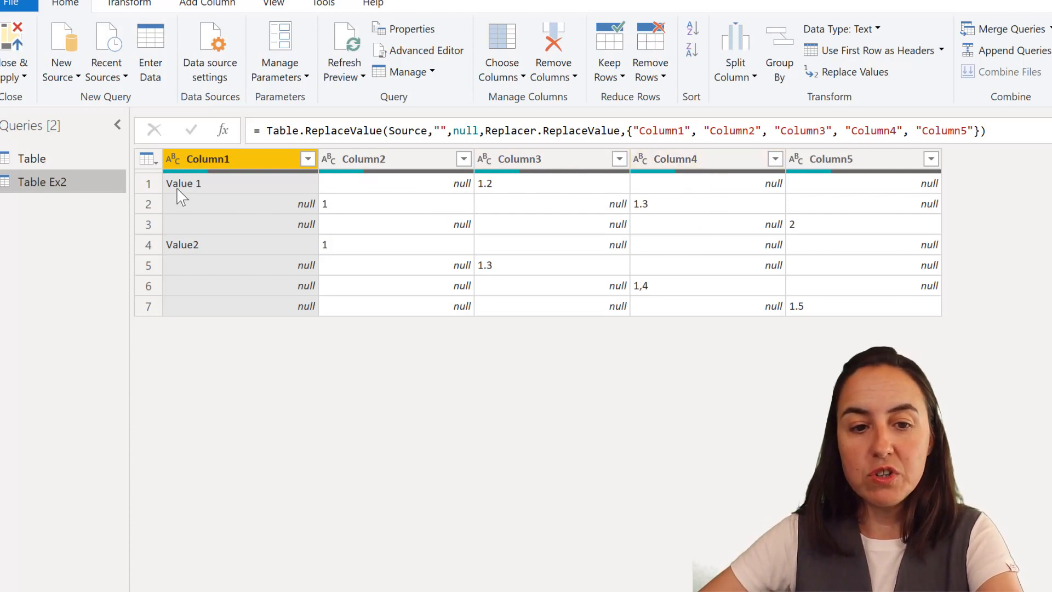
pyautogui.moveTo(993, 178)
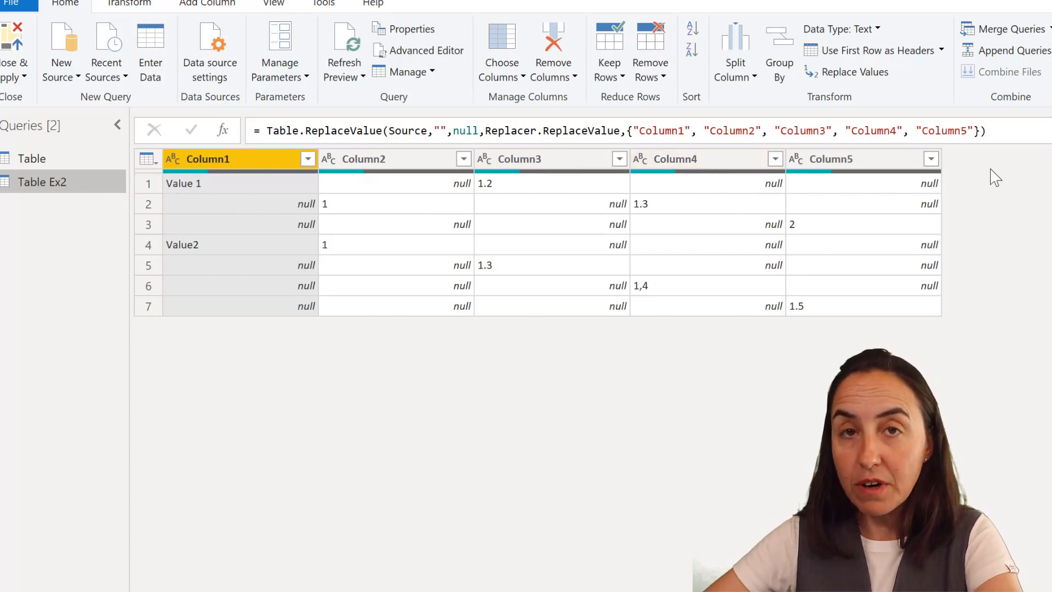
pyautogui.moveTo(649, 326)
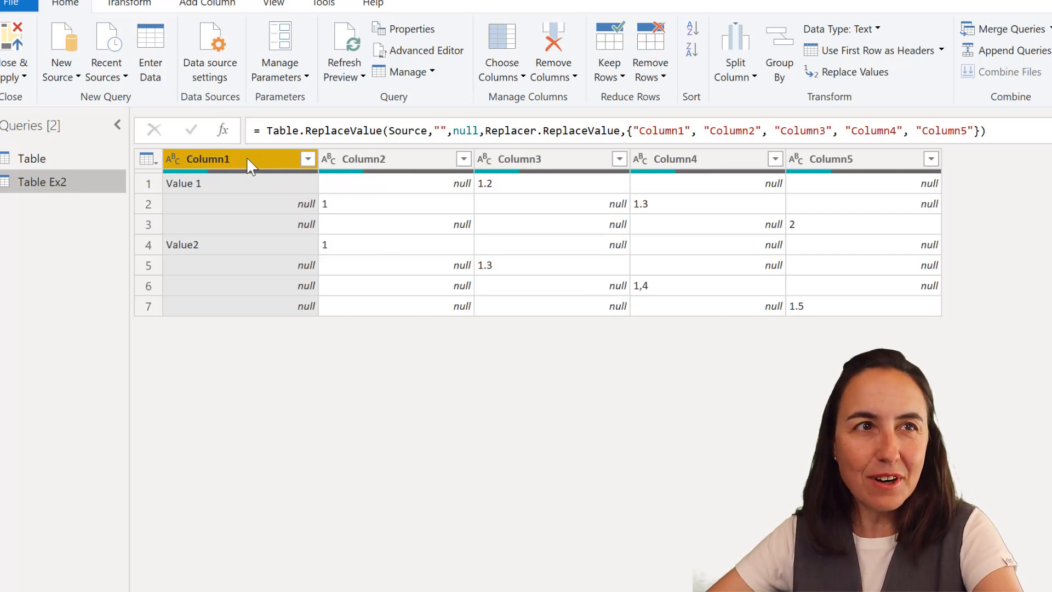
# Fill Value 1 and Value2 down Column1 of Table Ex2.
pyautogui.rightClick(209, 159)
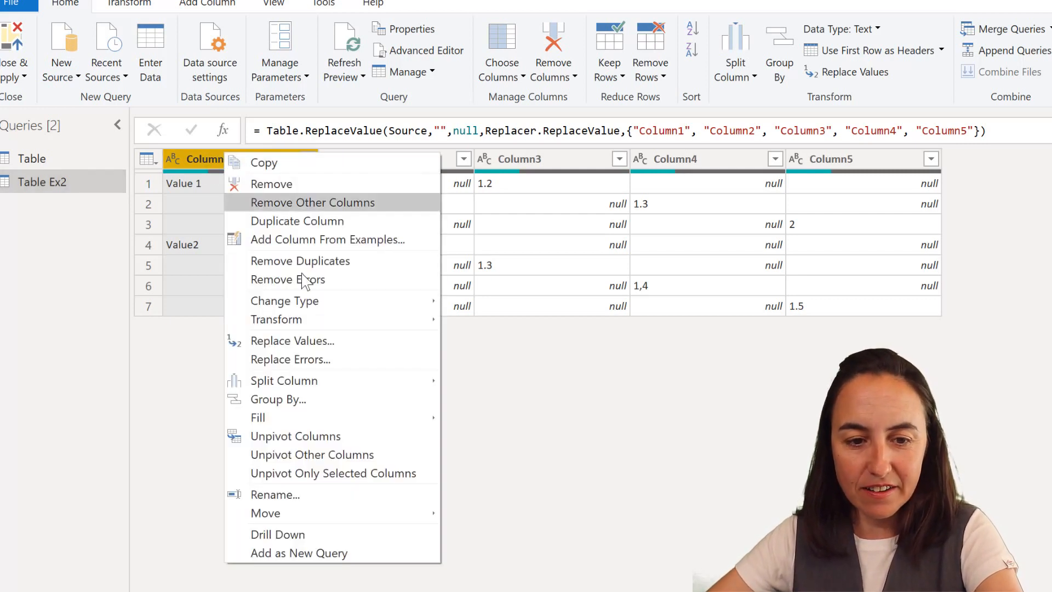
pyautogui.moveTo(258, 417)
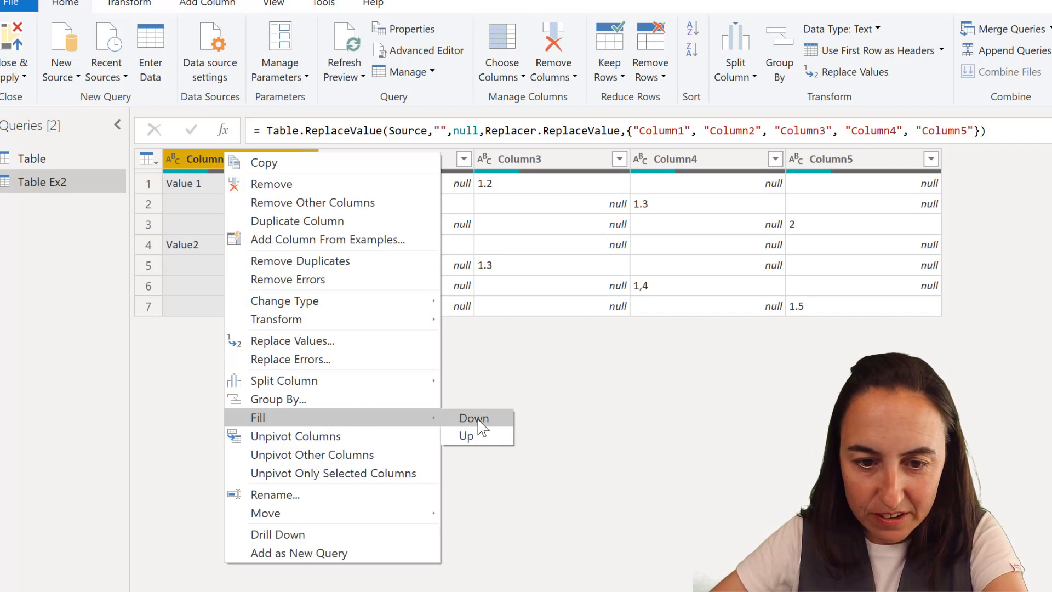
pyautogui.click(473, 418)
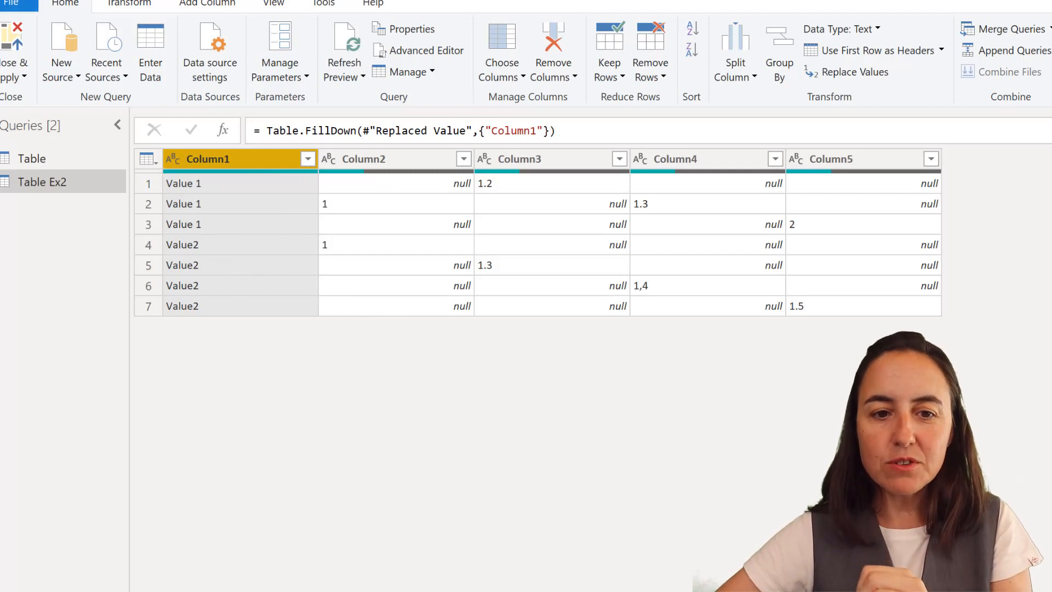
# Unpivot all columns except Column1 into Attribute and Value pairs.
pyautogui.click(128, 5)
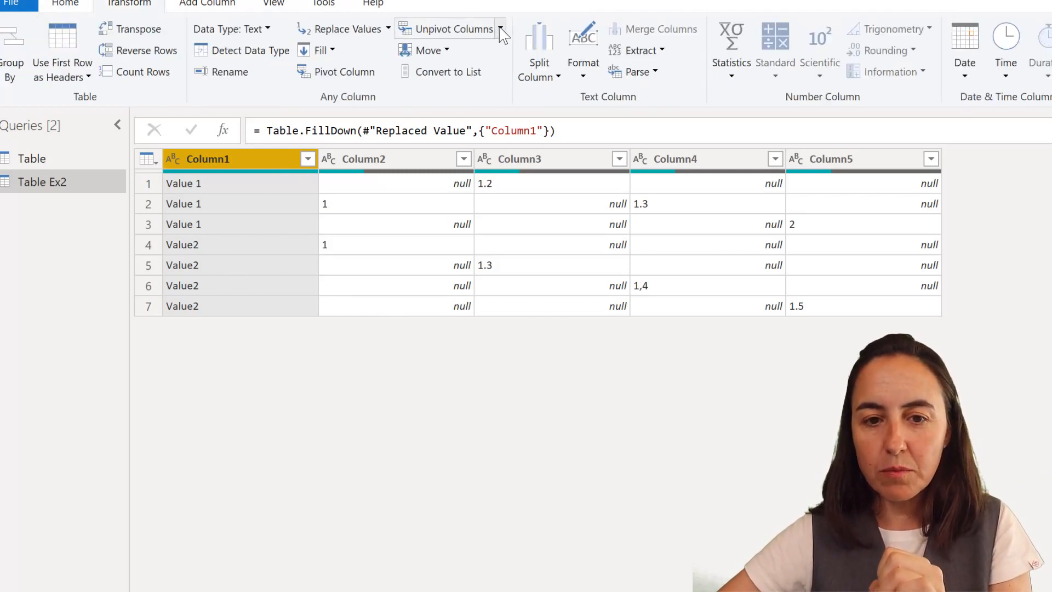
pyautogui.click(500, 29)
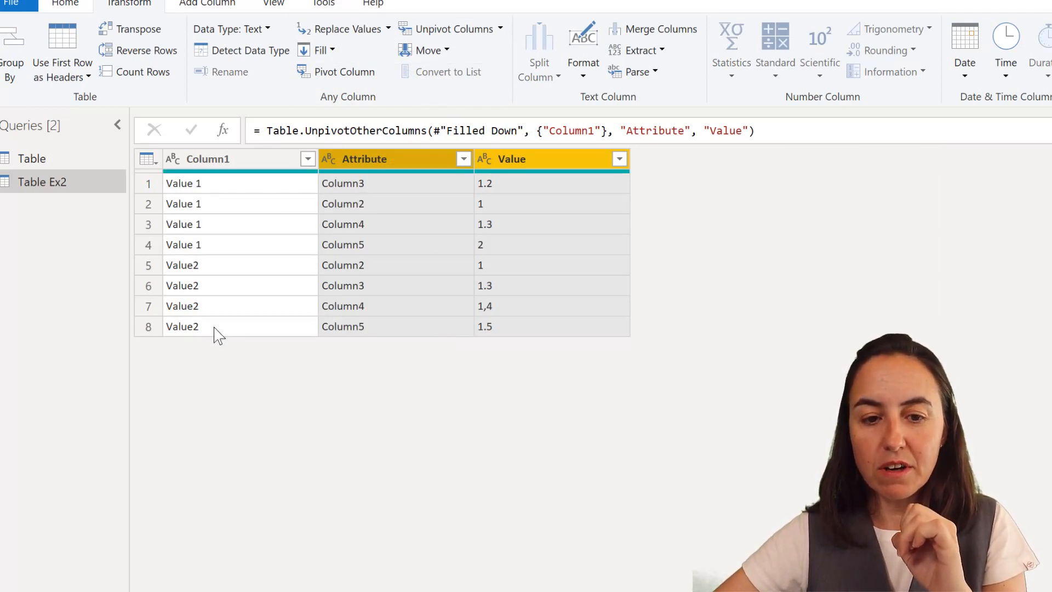
pyautogui.moveTo(384, 379)
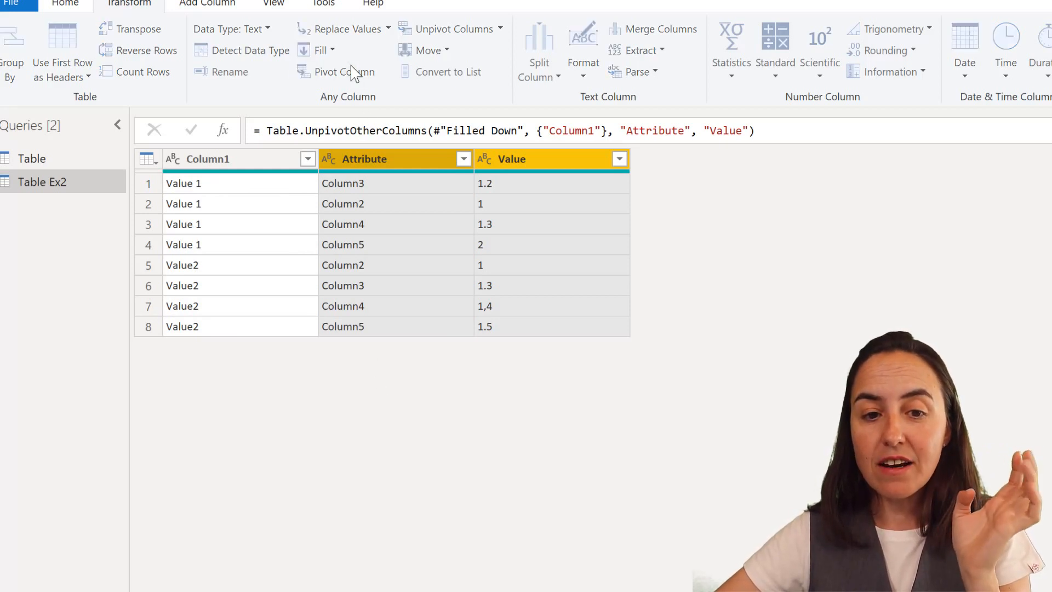
# Pivot Attribute back into columns using Value, with Don't Aggregate, leaving one row per value.
pyautogui.click(349, 72)
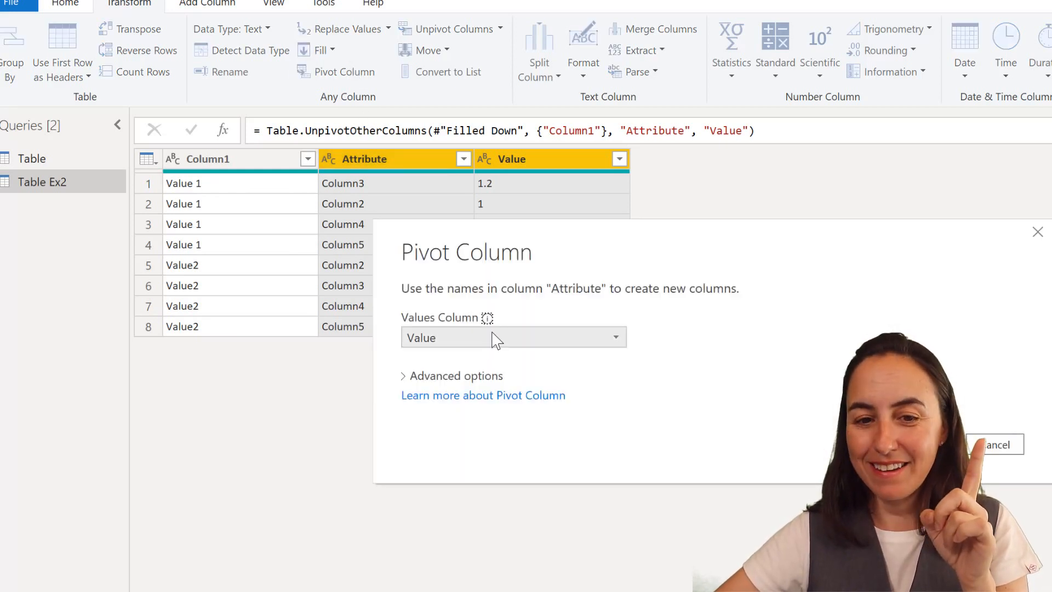
pyautogui.click(456, 375)
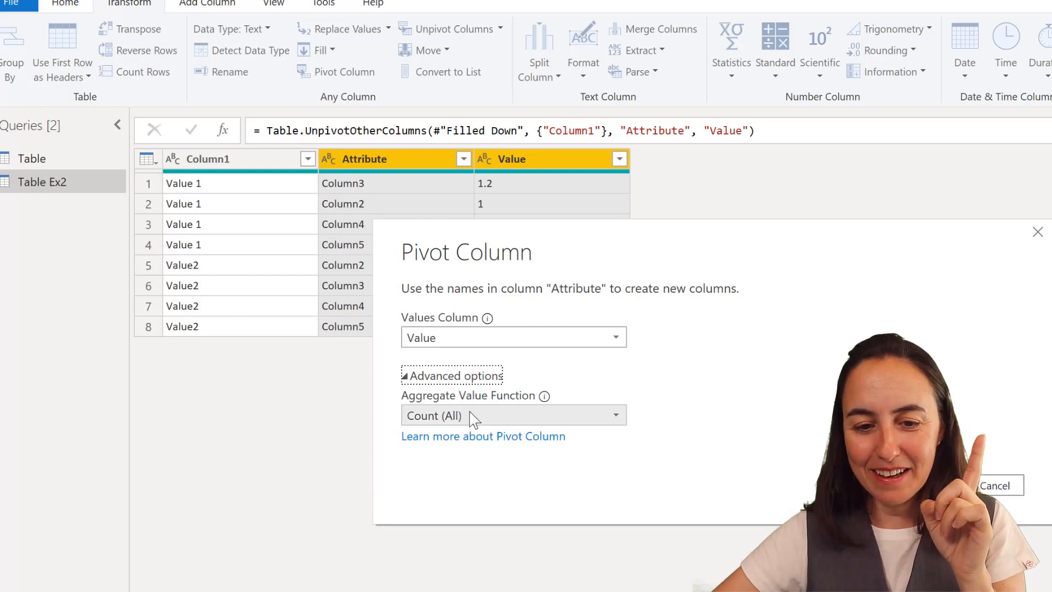
pyautogui.click(513, 414)
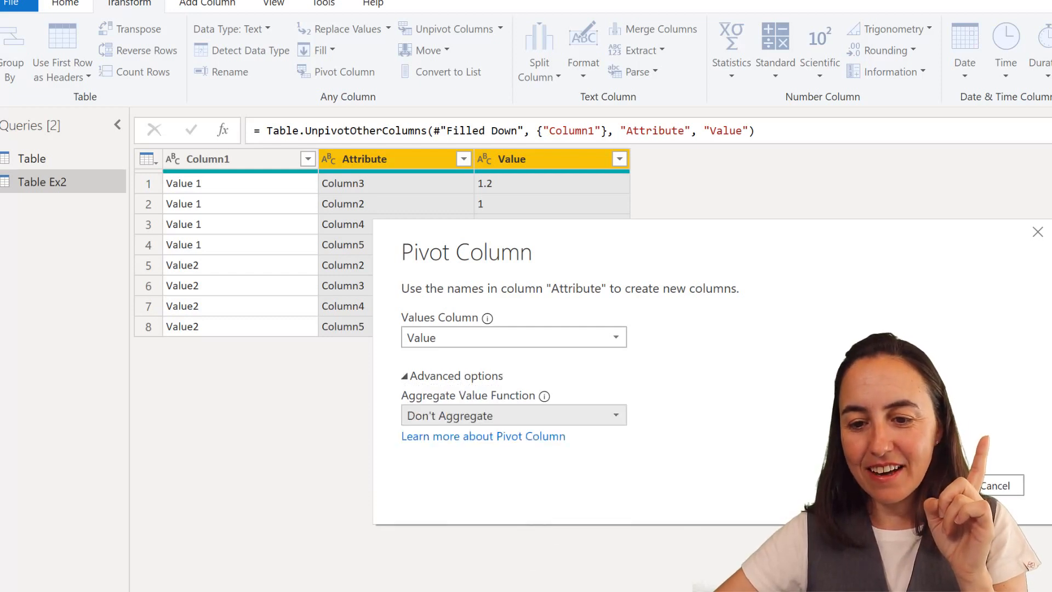
pyautogui.click(951, 485)
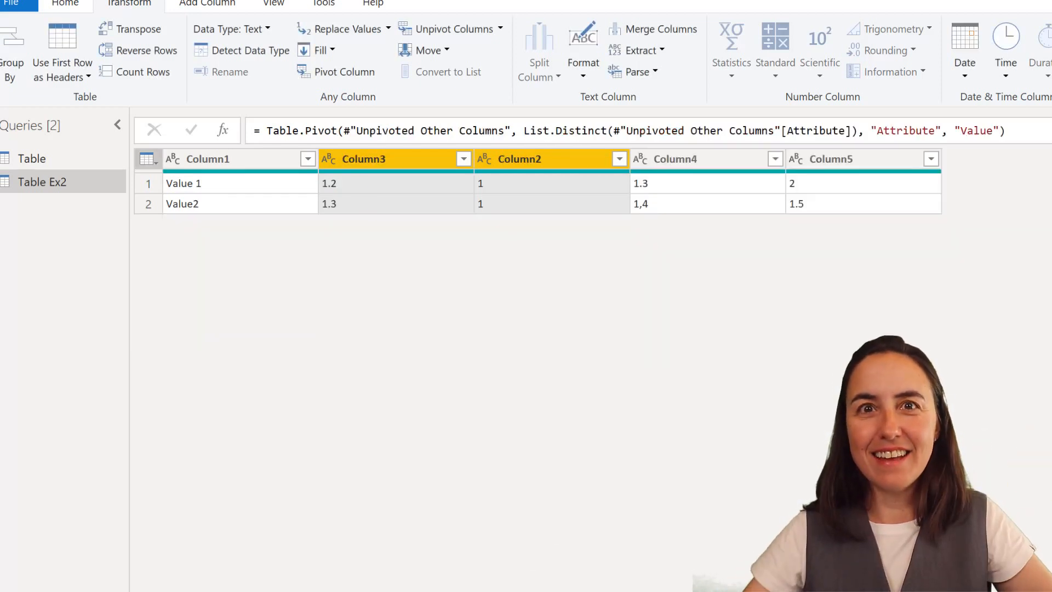